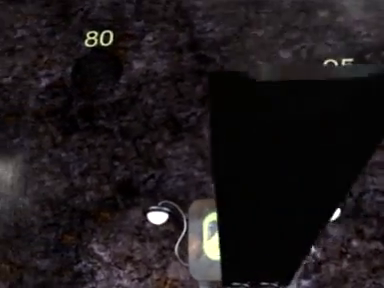
pyautogui.moveTo(192, 144)
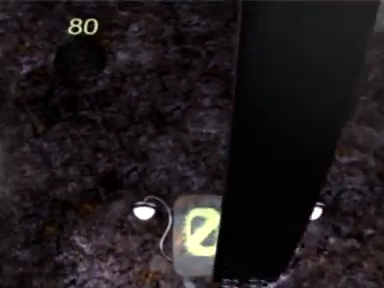
pyautogui.moveTo(192, 144)
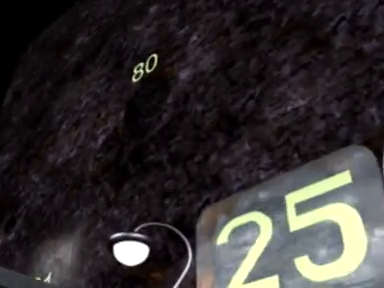